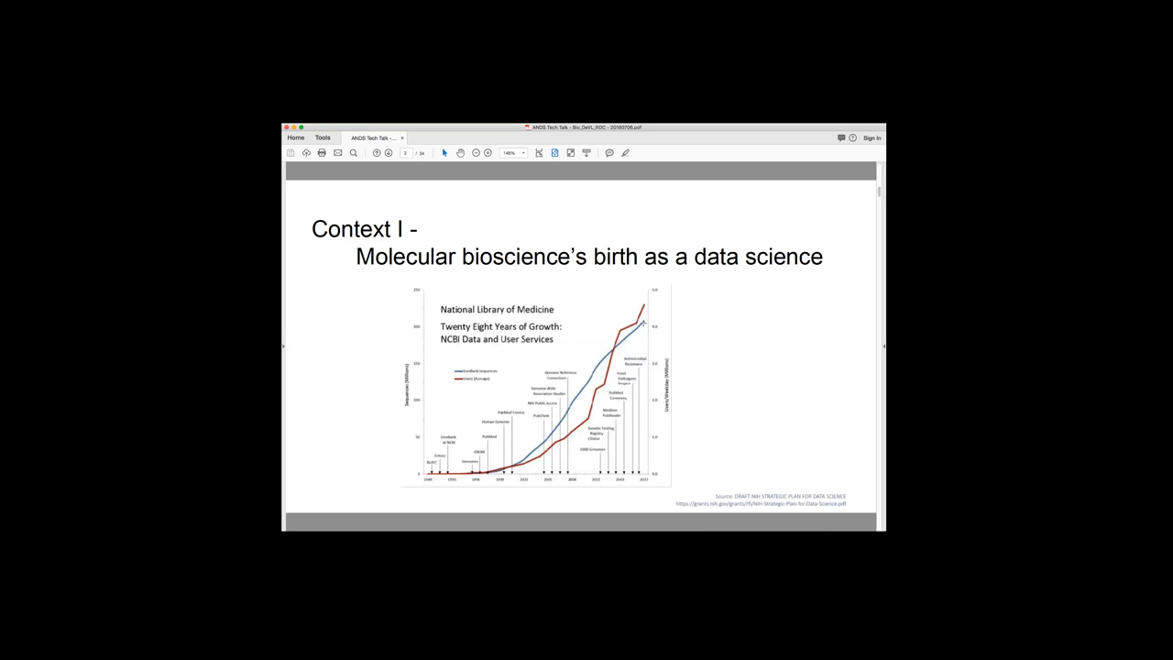
pyautogui.moveTo(645, 335)
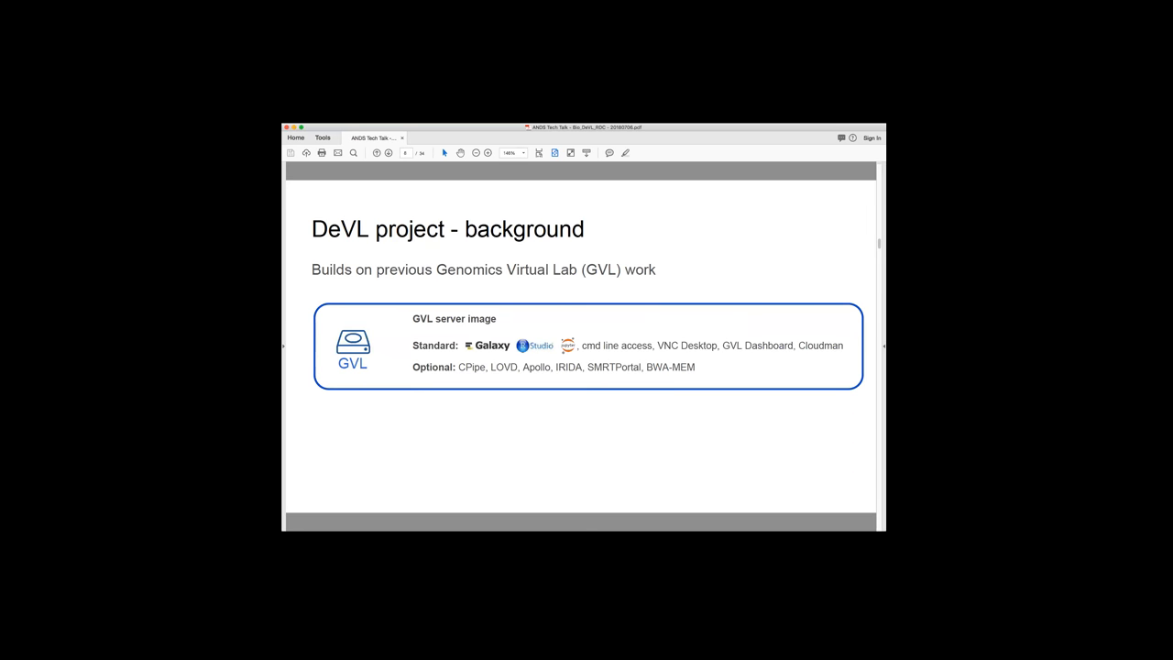
pyautogui.moveTo(530, 366)
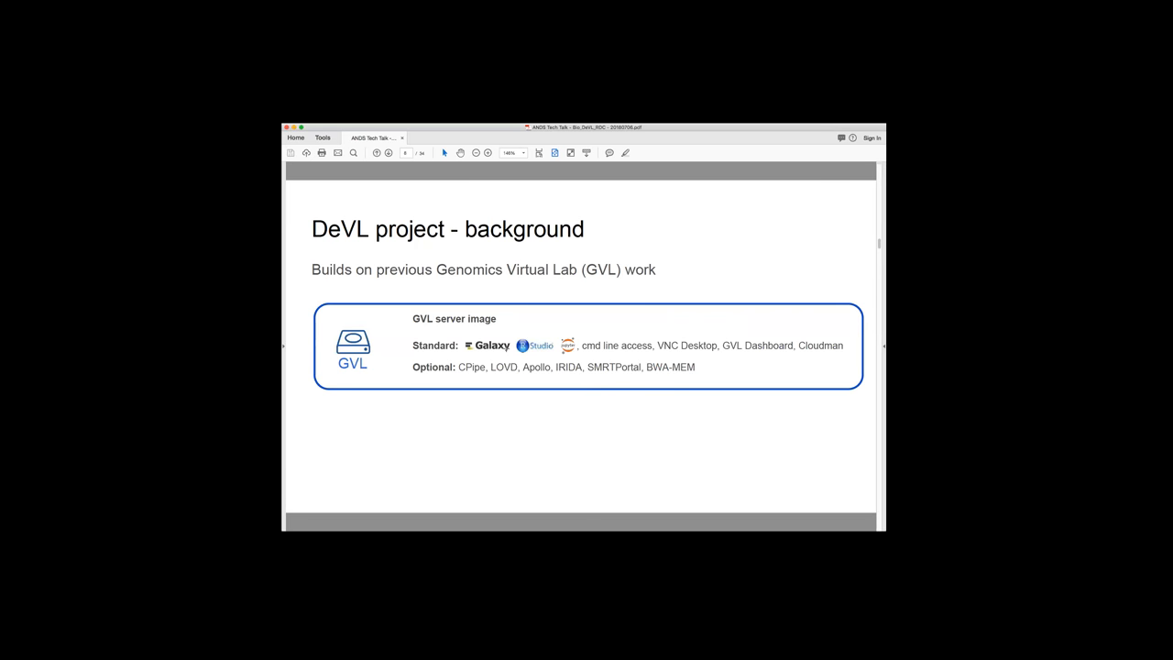
pyautogui.moveTo(555, 355)
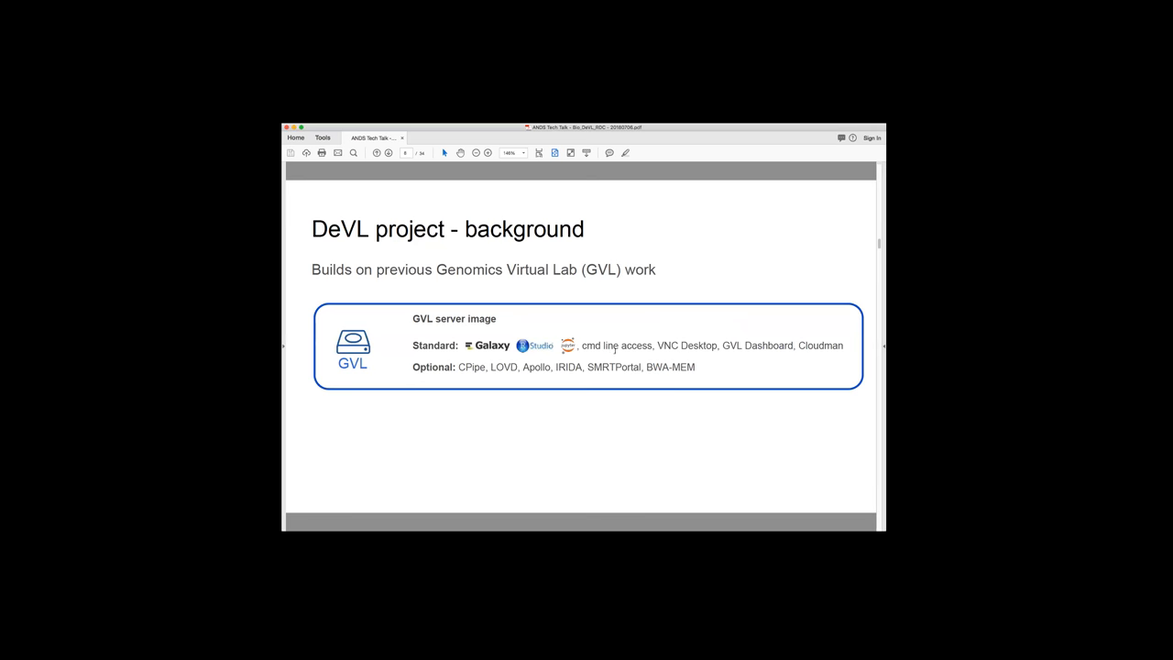
pyautogui.moveTo(722, 350)
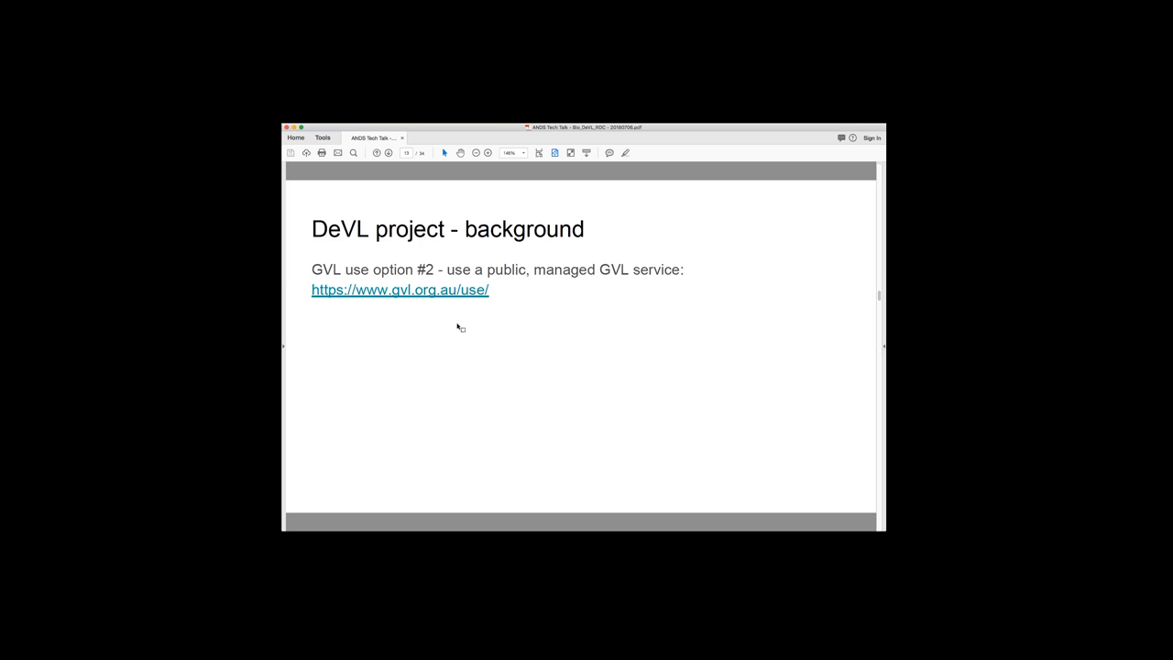
# Advance to the build showing the RStudio, Galaxy-TUT, Galaxy-MEL and Galaxy-QLD screenshots
pyautogui.press('Right')
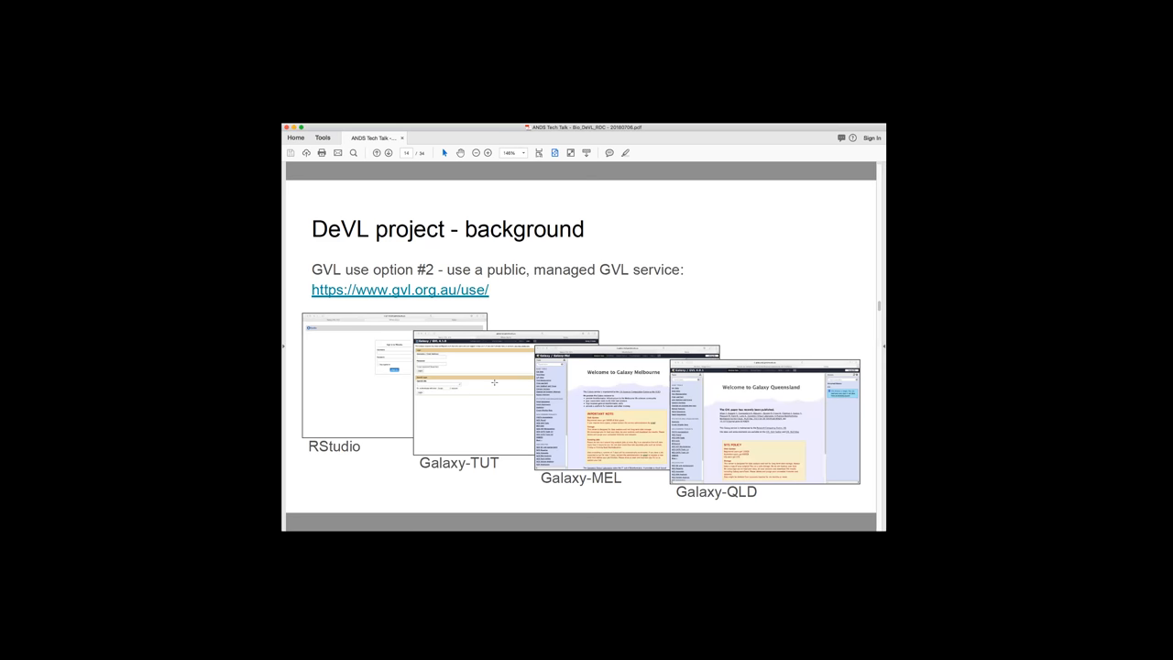
# Advance to the Galaxy Australia proposed architecture slide for UQ-RCC
pyautogui.press('Right')
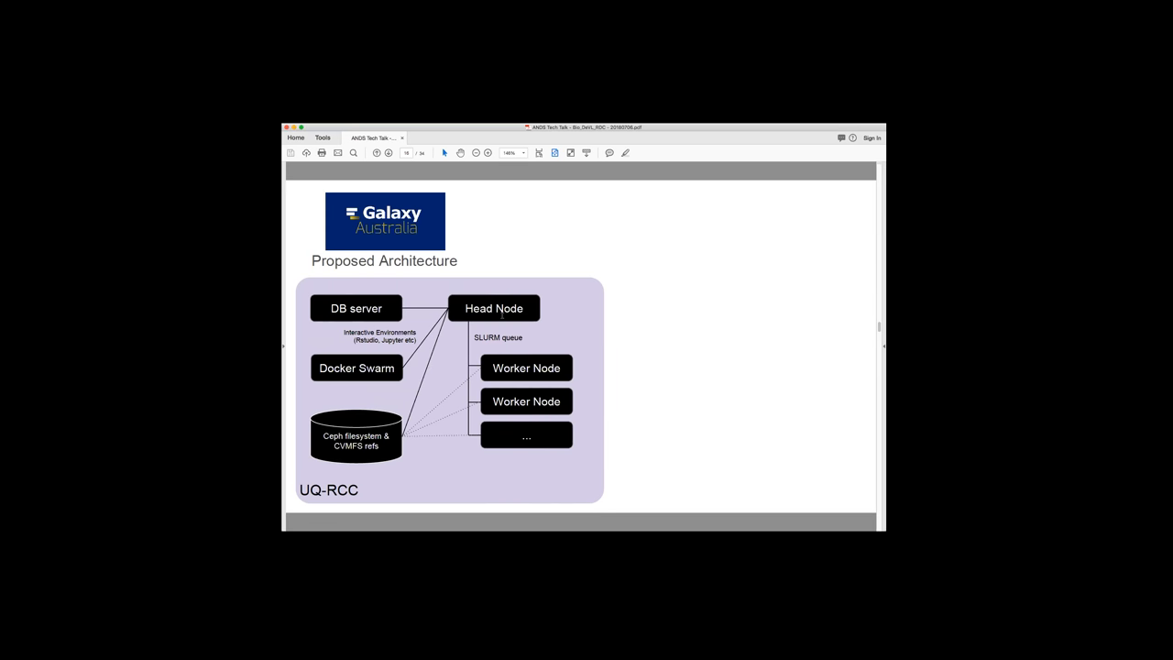
pyautogui.moveTo(488, 333)
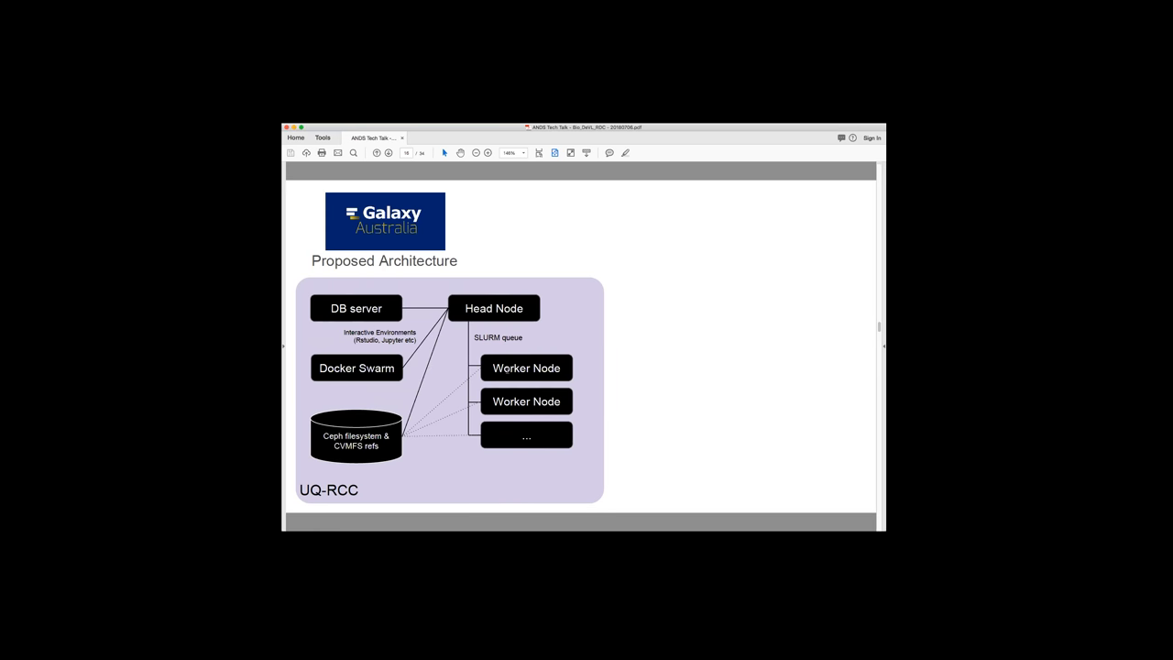
pyautogui.moveTo(477, 379)
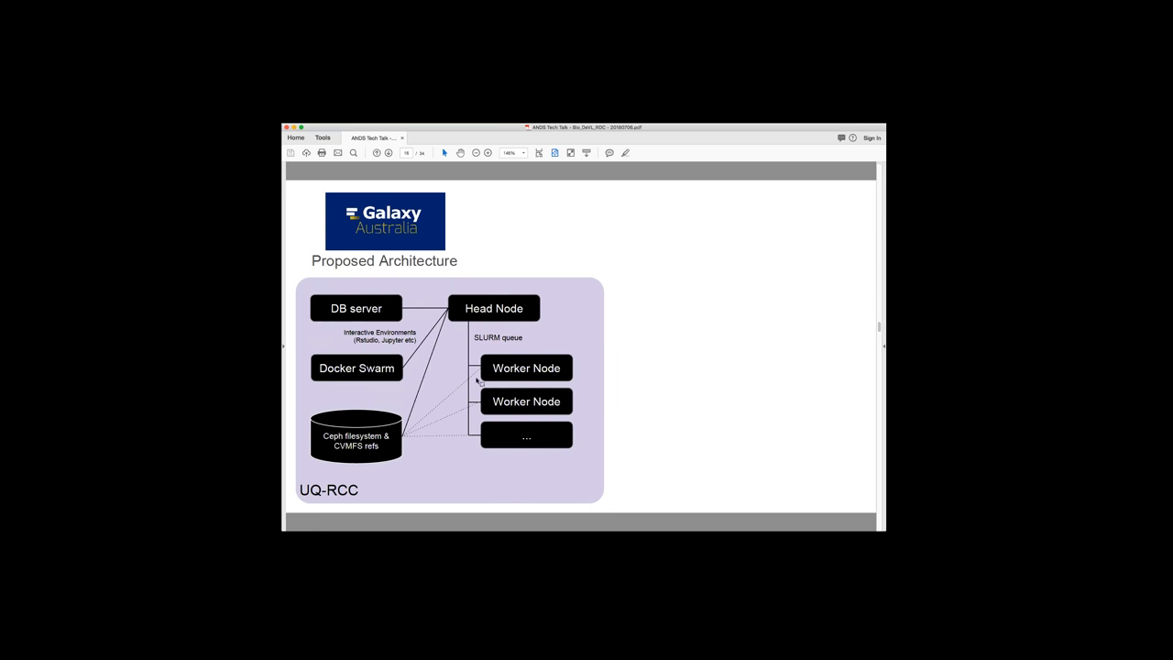
pyautogui.moveTo(495, 387)
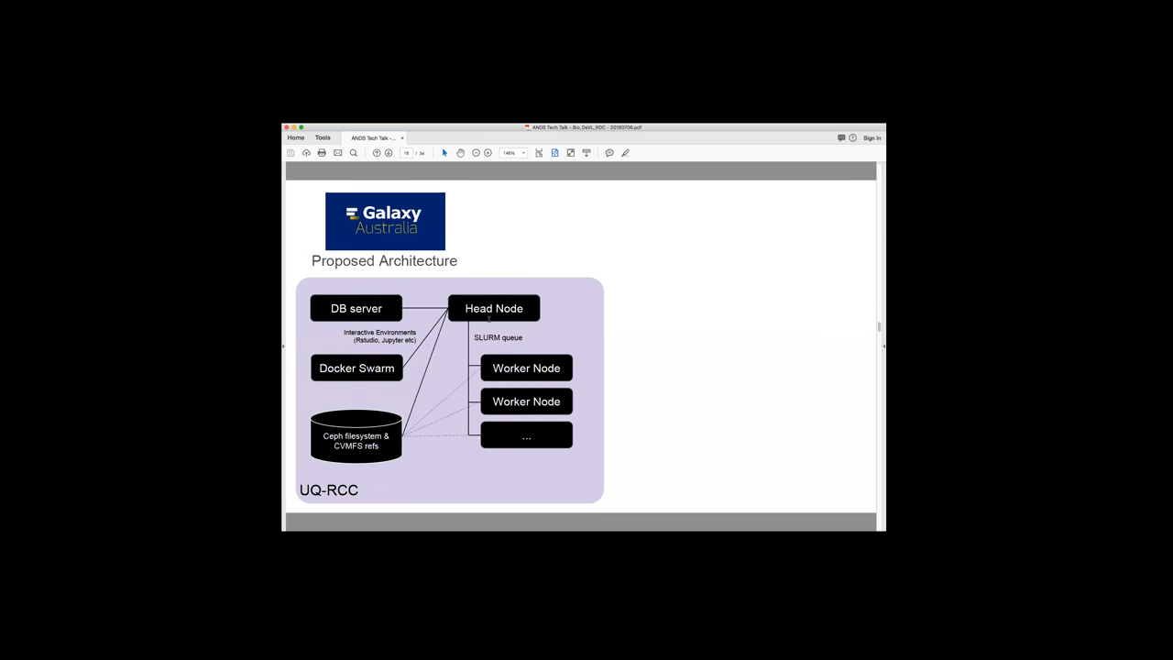
pyautogui.moveTo(462, 314)
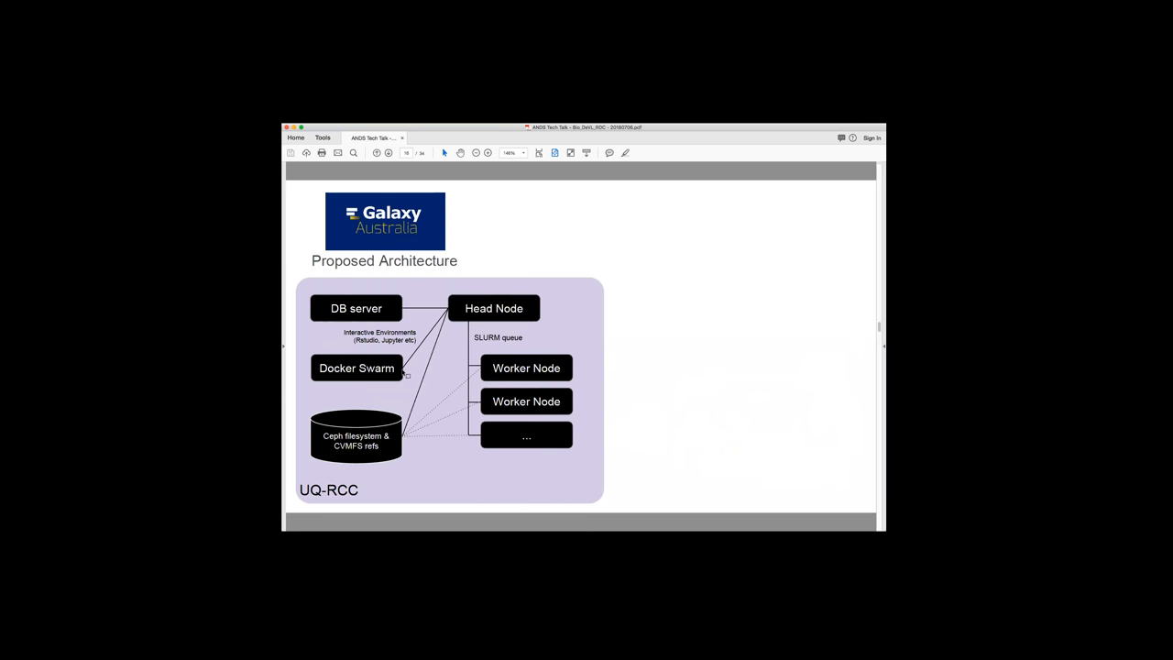
pyautogui.moveTo(403, 387)
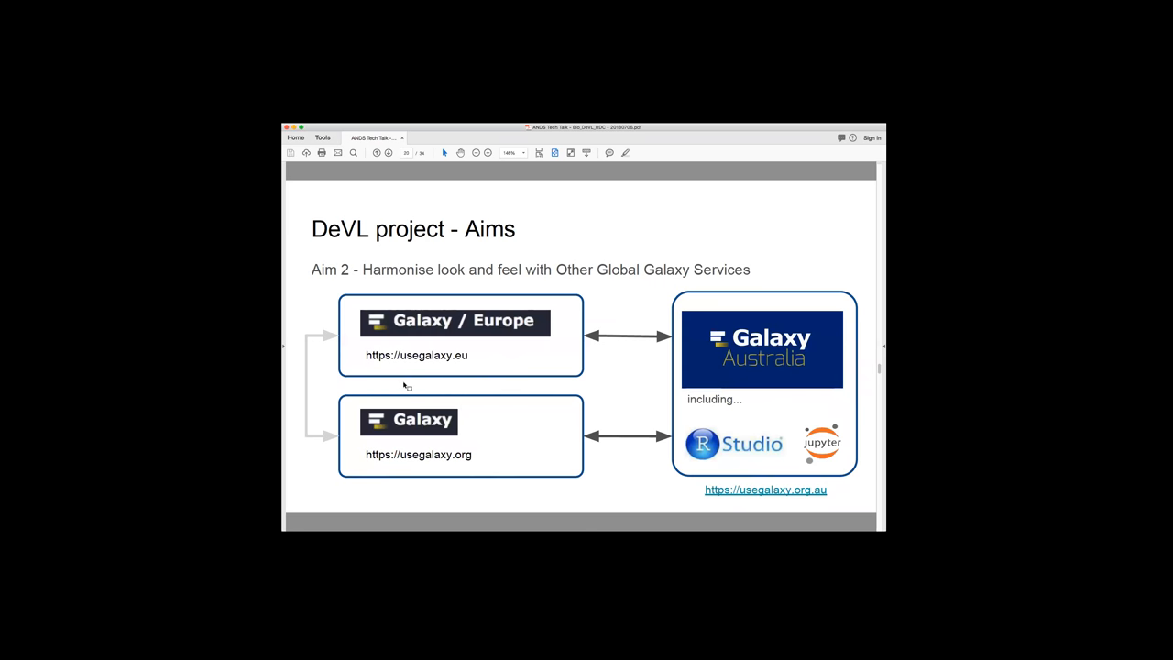
# Advance to the DeVL Aims build topped by the Galaxy Tool Shed box
pyautogui.press('right')
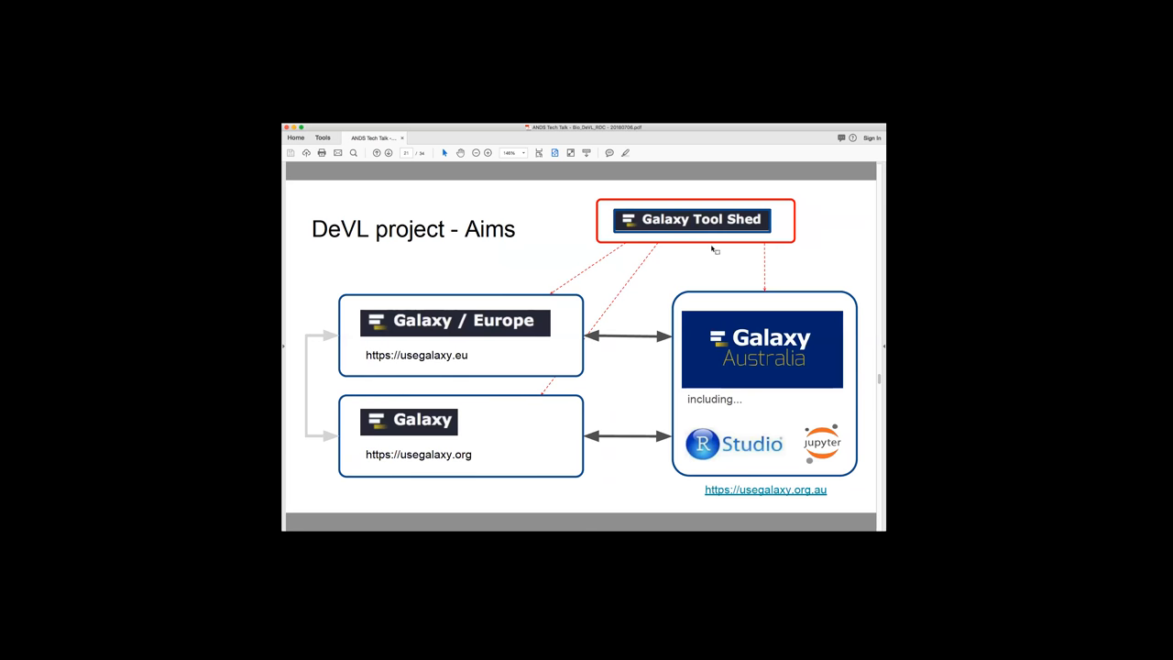
pyautogui.moveTo(678, 250)
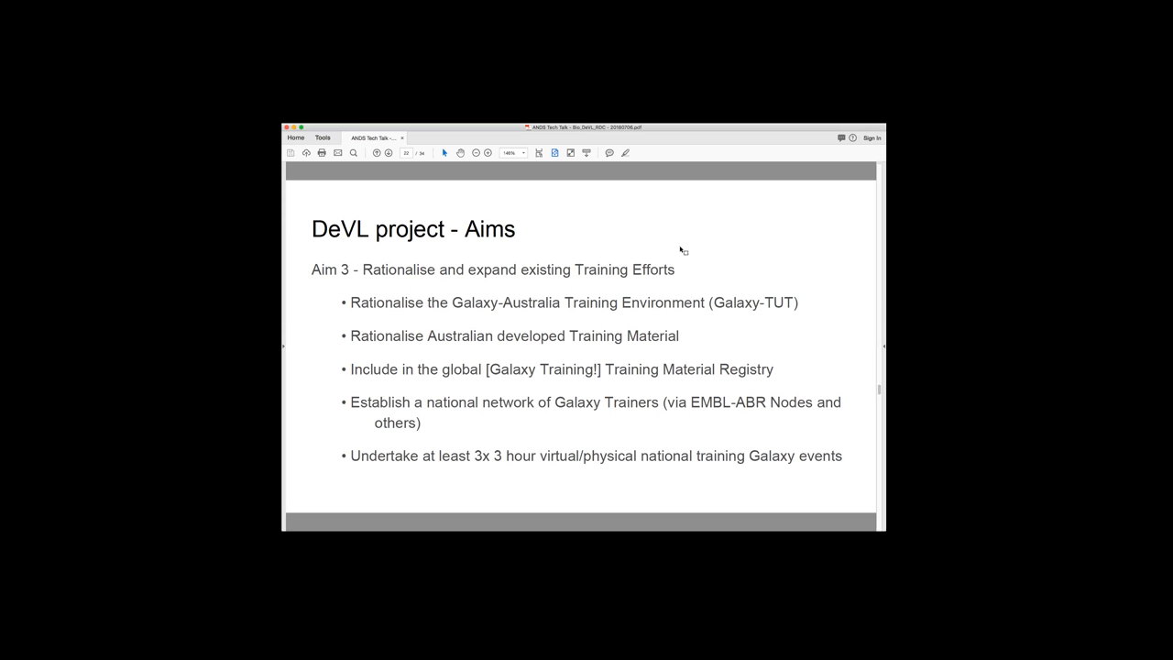
pyautogui.moveTo(509, 368)
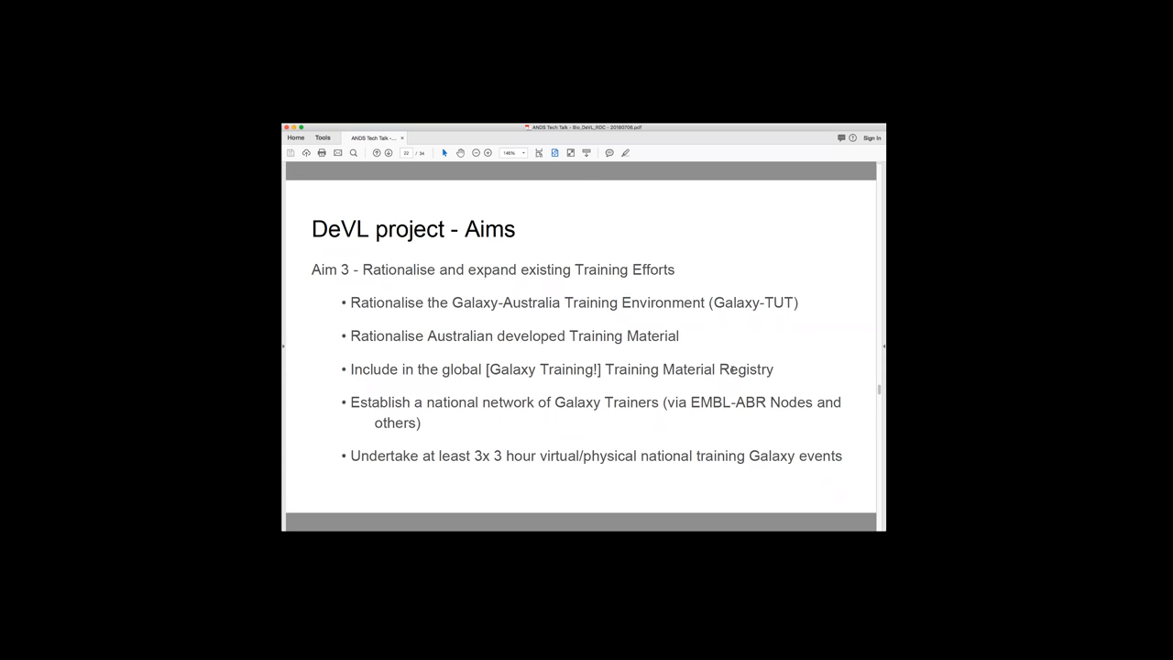
pyautogui.moveTo(472, 370)
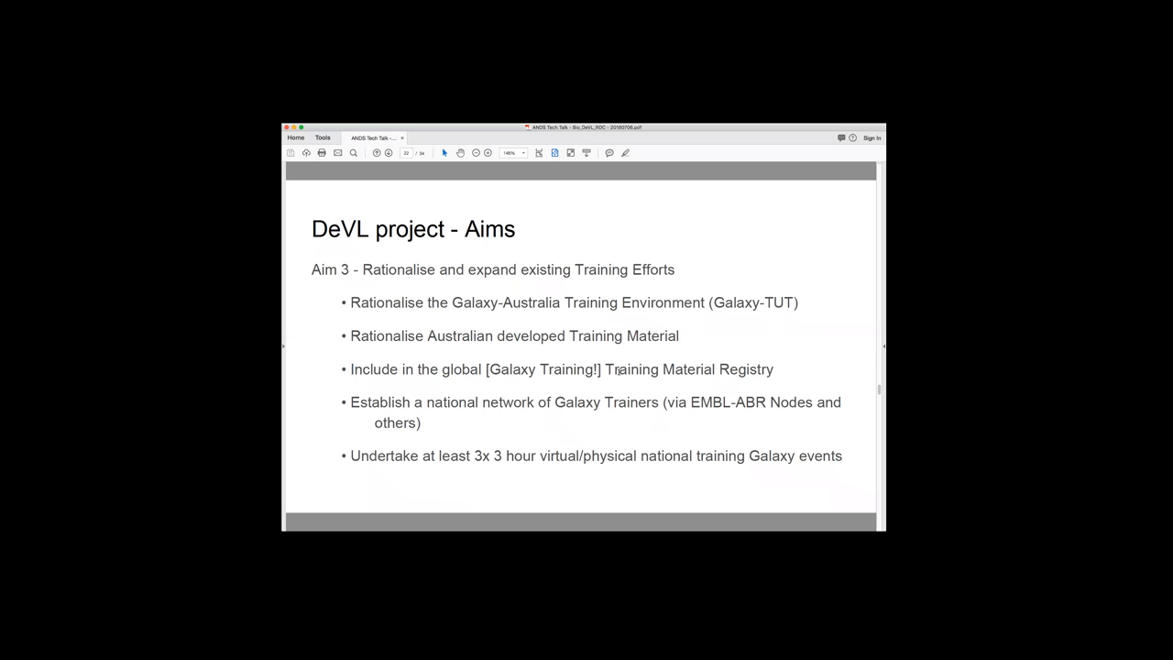
pyautogui.moveTo(410, 391)
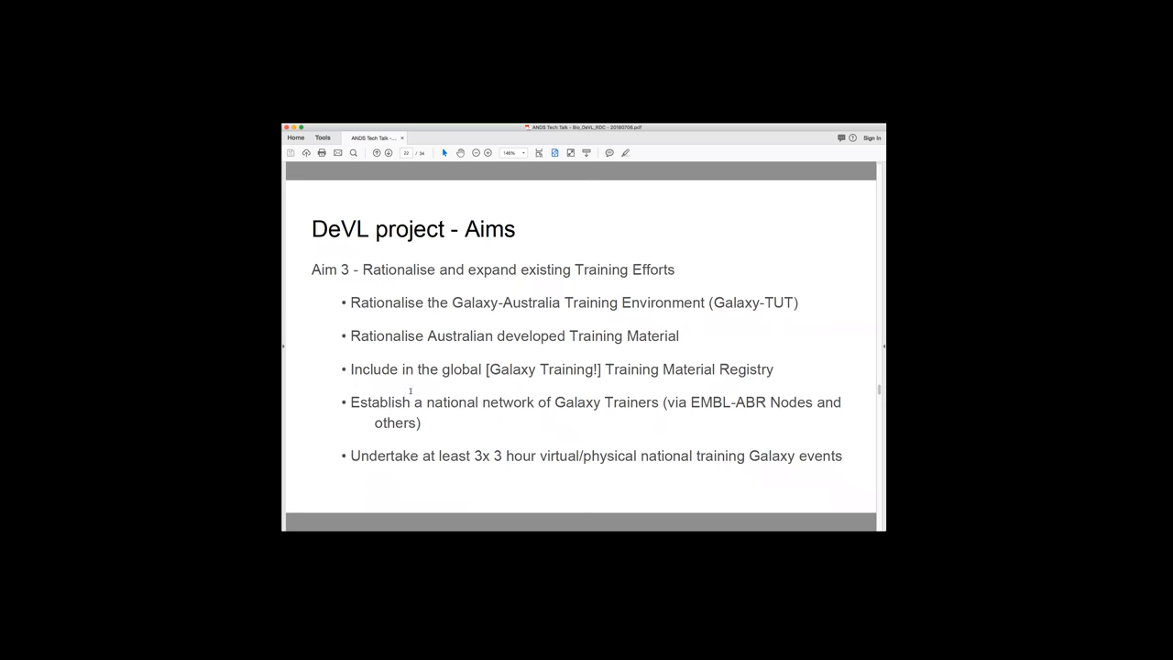
pyautogui.moveTo(451, 410)
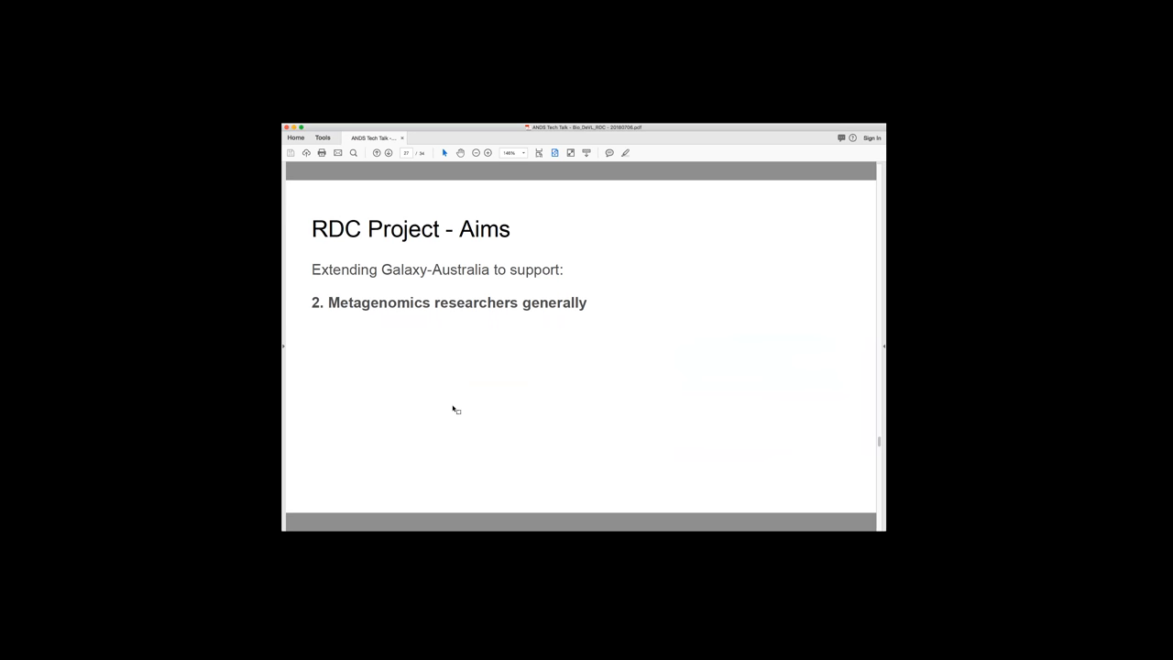
# Advance to the RDC Aims slide on secondary analyses across microbe populations with example plots
pyautogui.press('Right')
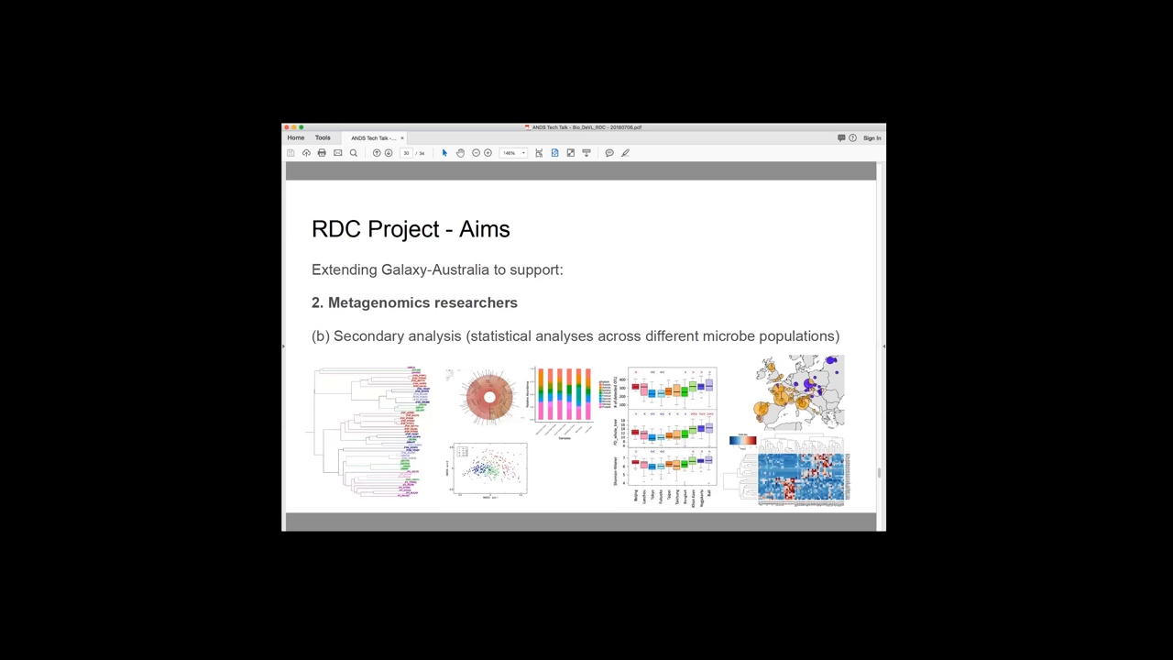
pyautogui.press('Right')
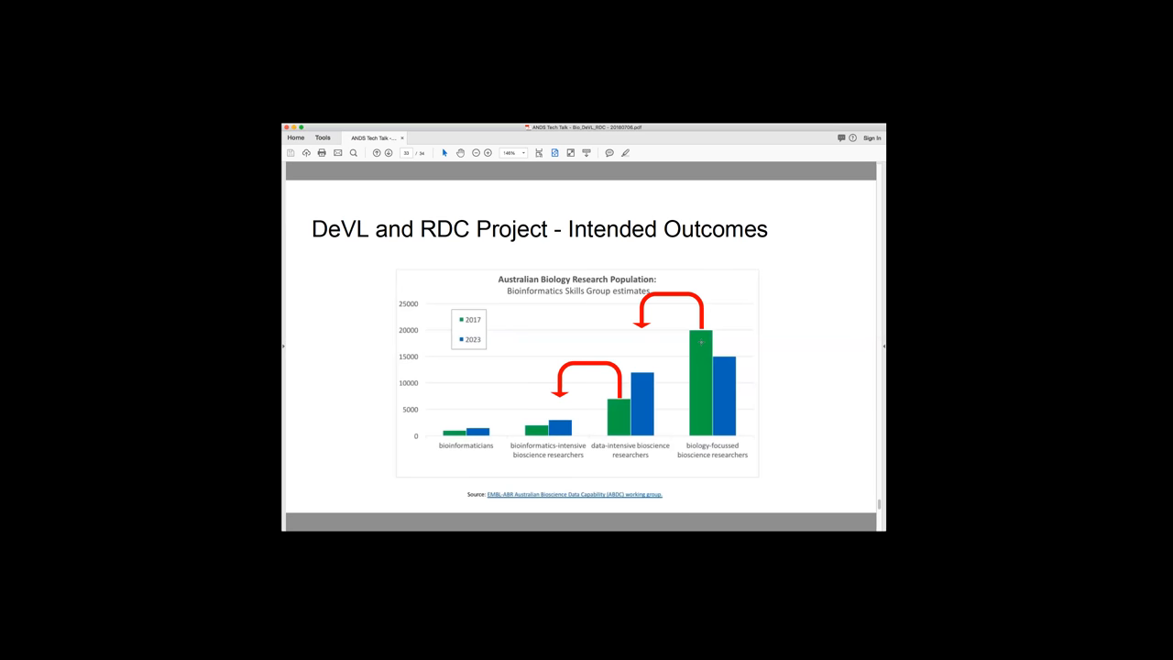
pyautogui.moveTo(641, 396)
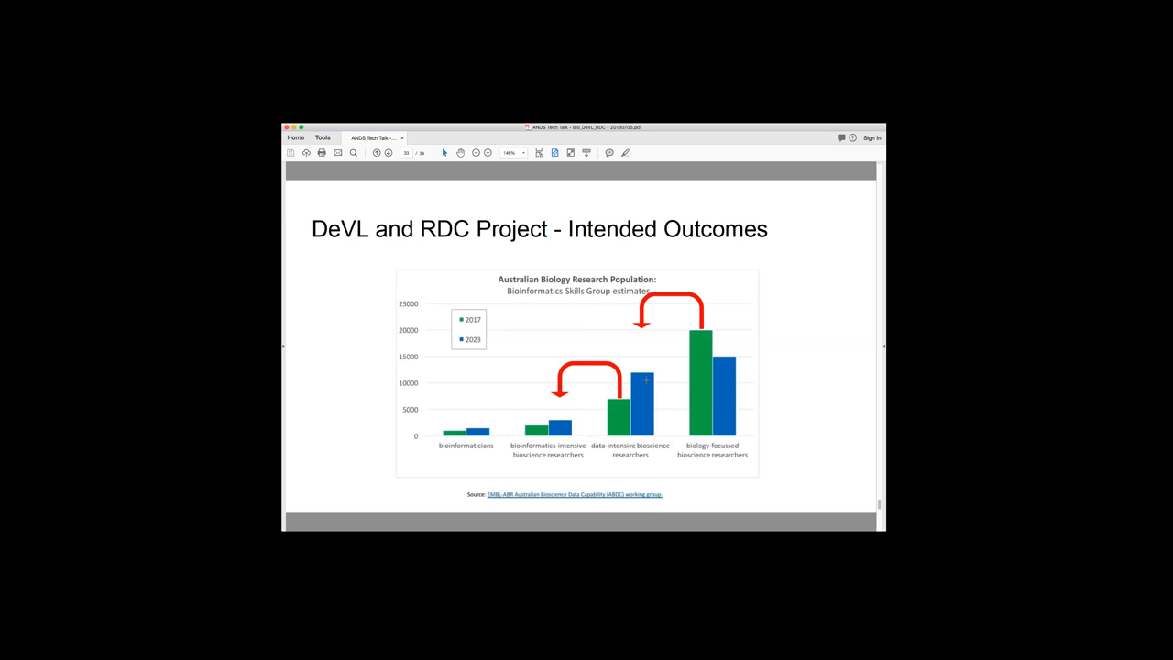
pyautogui.moveTo(642, 372)
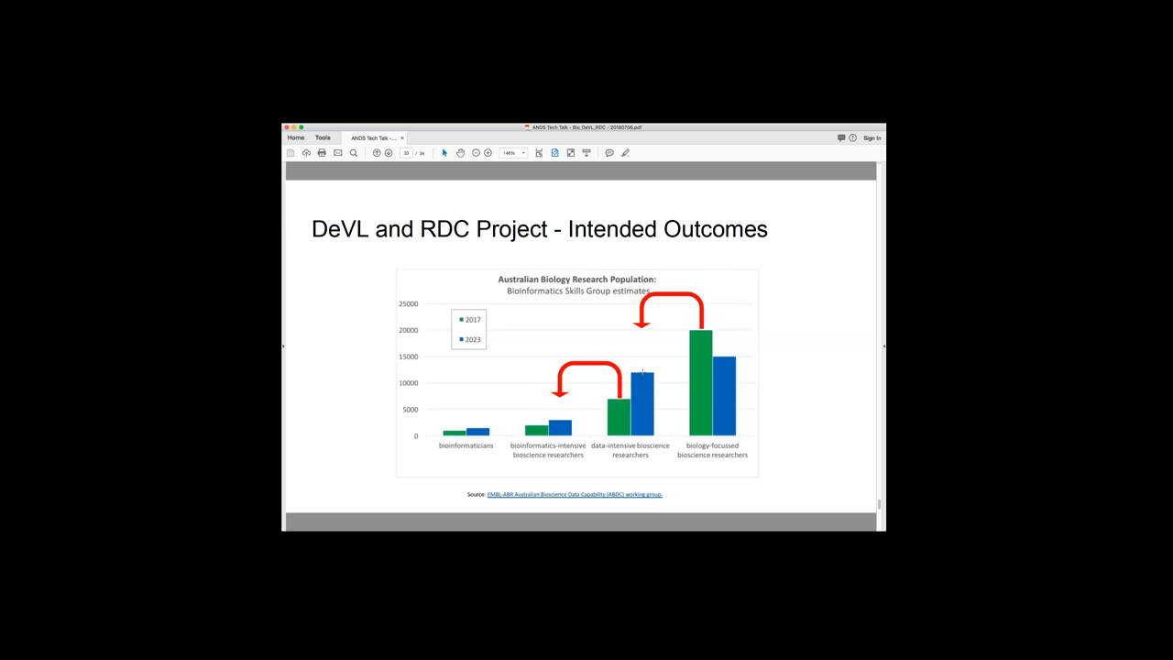
pyautogui.moveTo(642, 370)
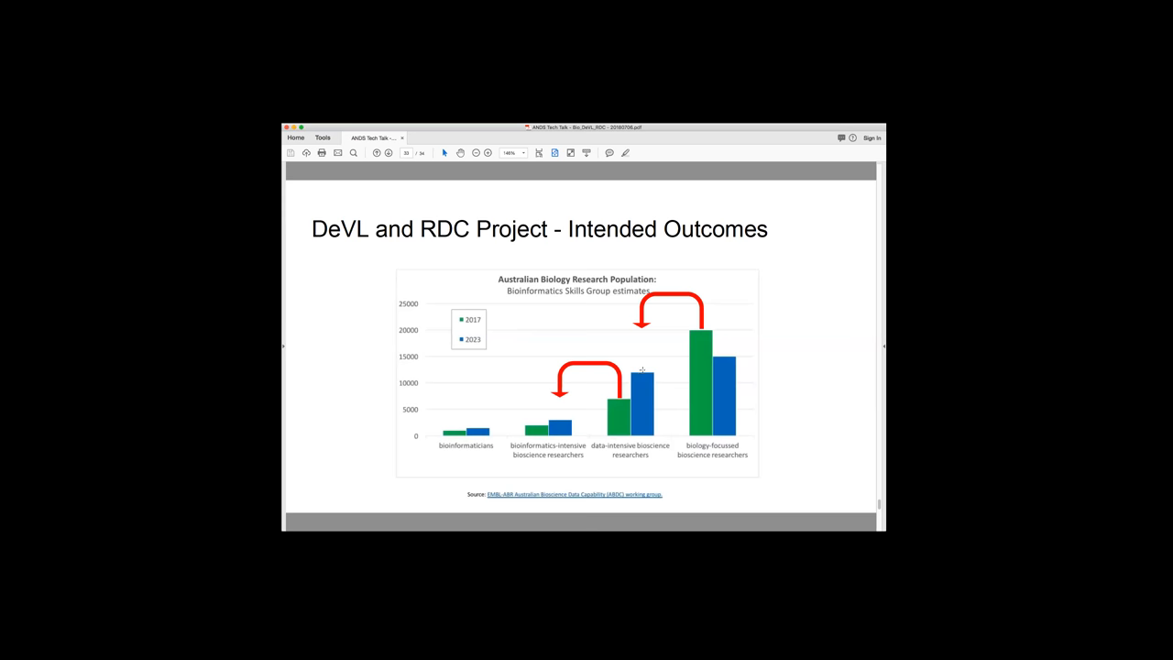